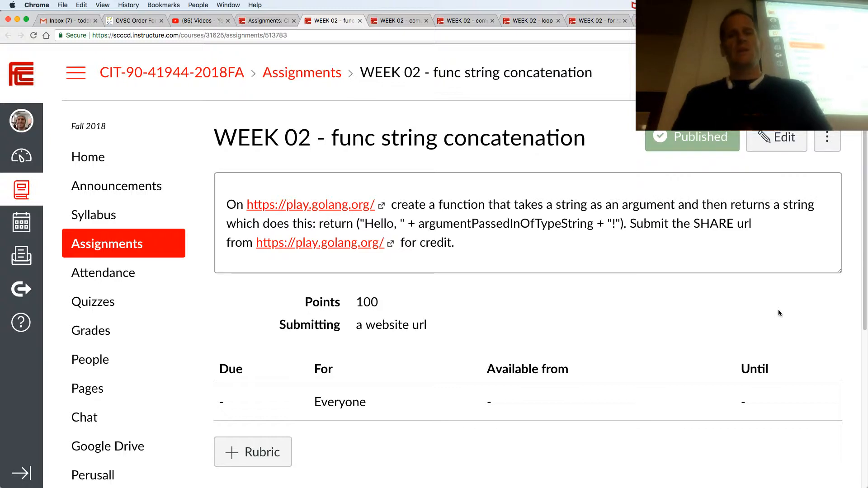
Step: Switch from the Chrome assignment page to the GoLand project
{"action": "key", "text": "cmd+tab"}
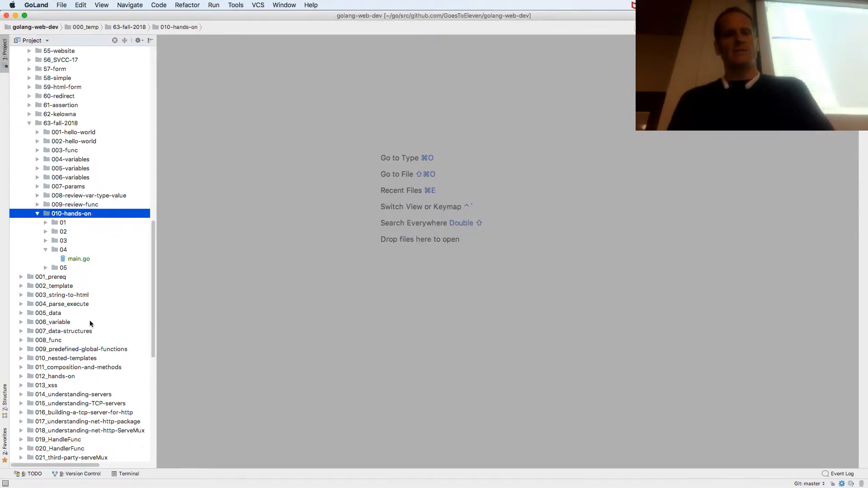
Step: Bring up hands-on 05's main.go with its empty main and foo(x int, y int) int stub
{"action": "double_click", "coordinate": [78, 276]}
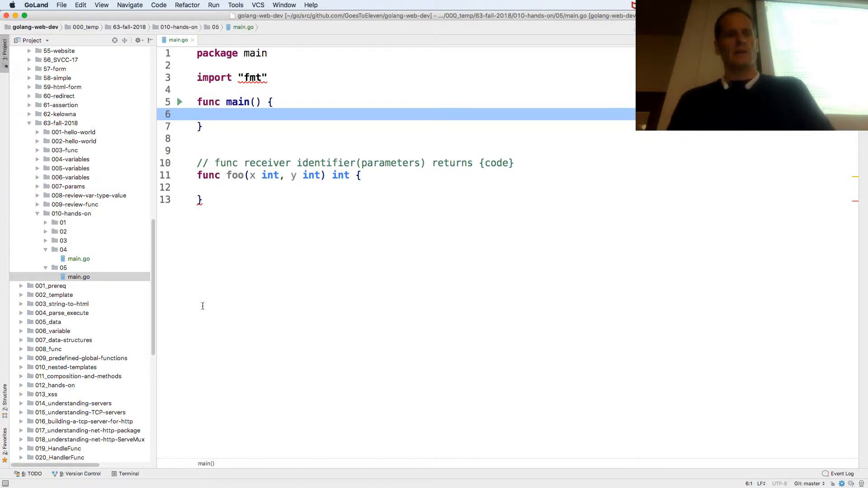
{"action": "left_click", "coordinate": [79, 268]}
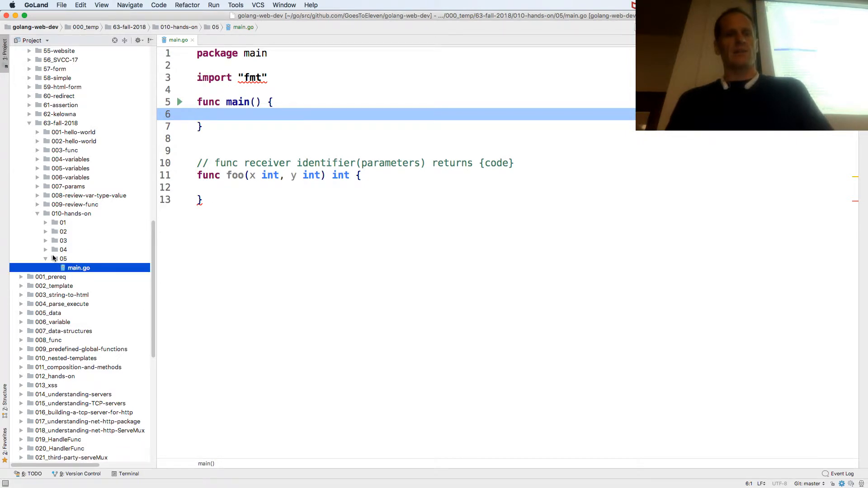
{"action": "left_click", "coordinate": [70, 213]}
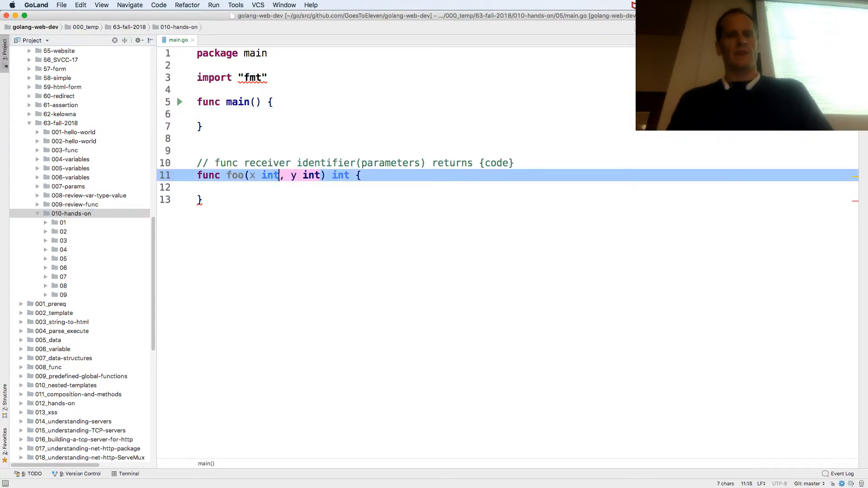
Step: Rewrite foo as foo(s string) string returning fmt.Sprint("Hello ", s, "!")
{"action": "type", "text": "s string) string"}
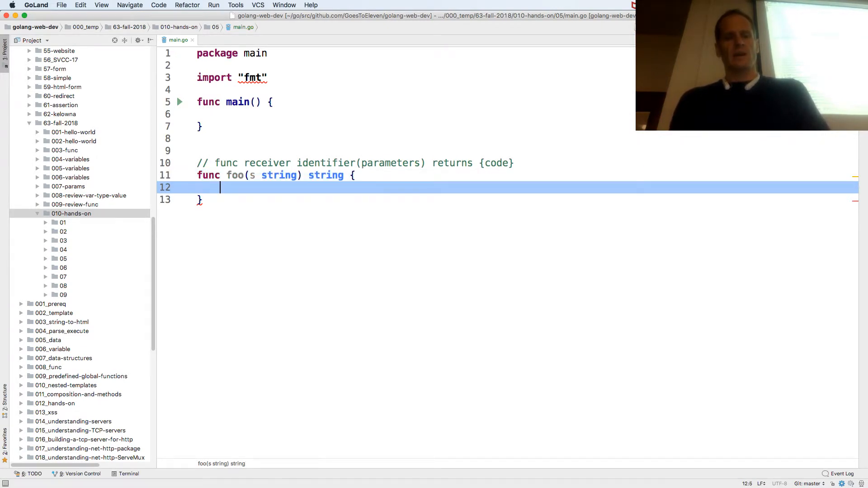
{"action": "type", "text": "return fm"}
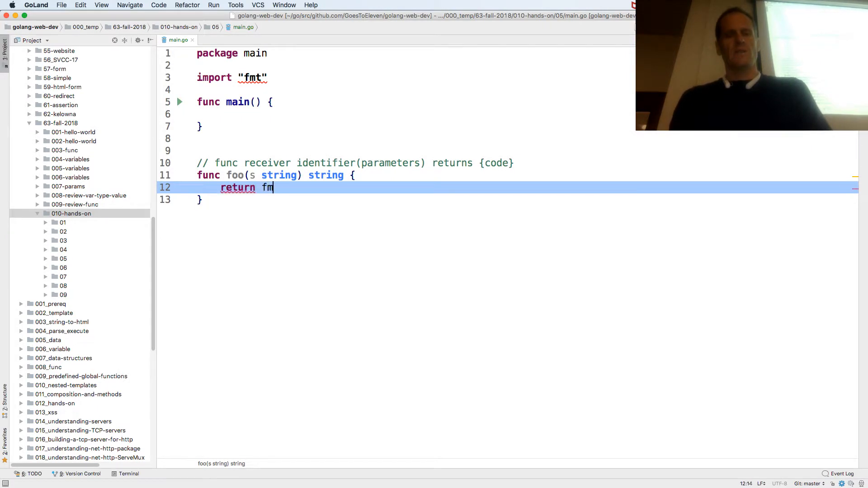
{"action": "type", "text": "t.Sprint("}
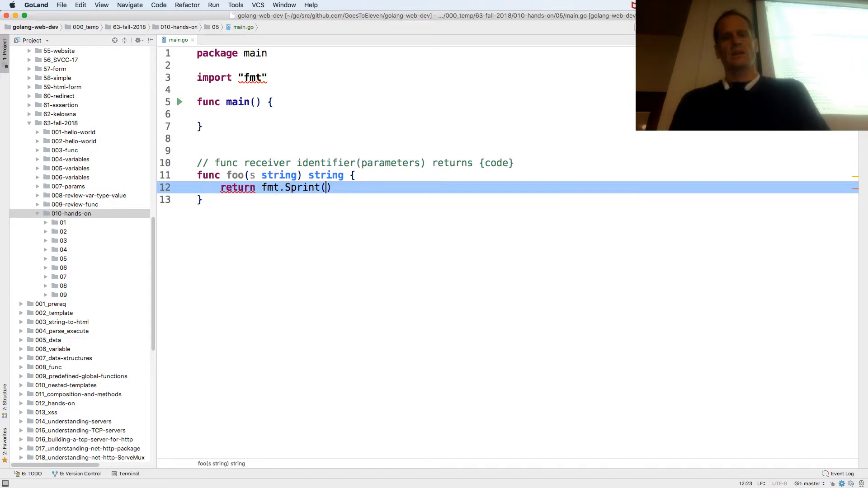
{"action": "type", "text": "\"He\""}
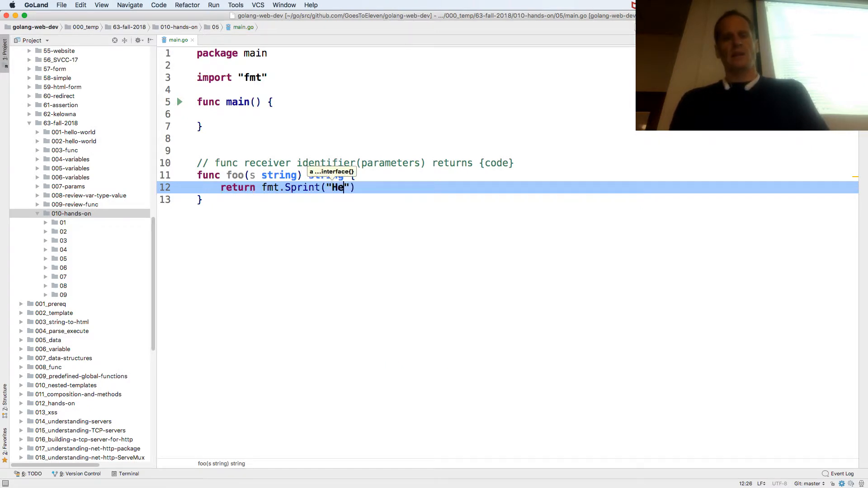
{"action": "type", "text": "llo\", s,"}
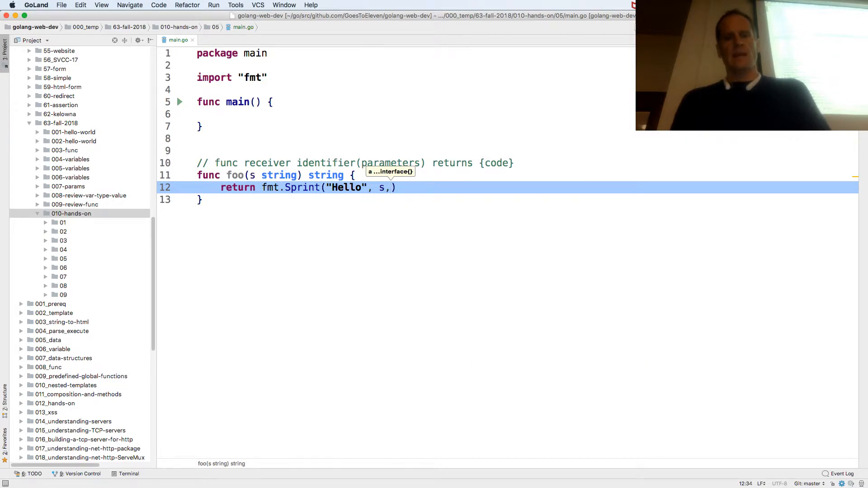
{"action": "type", "text": "\"!\""}
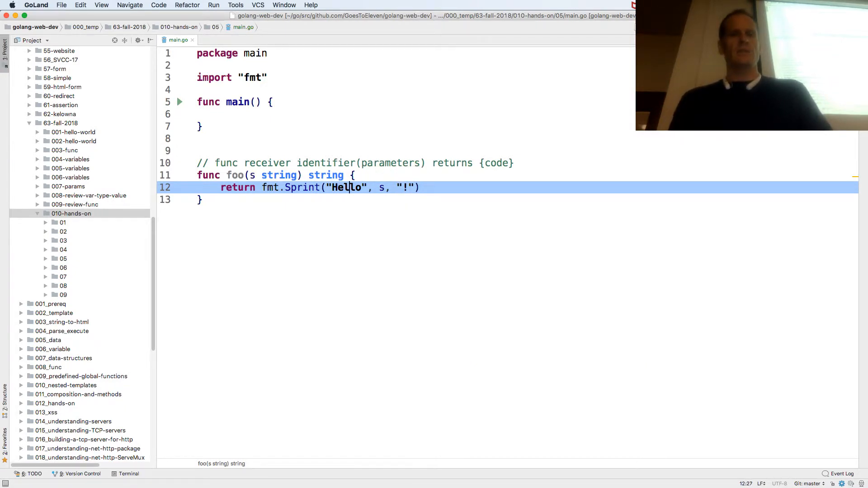
{"action": "left_click", "coordinate": [302, 187]}
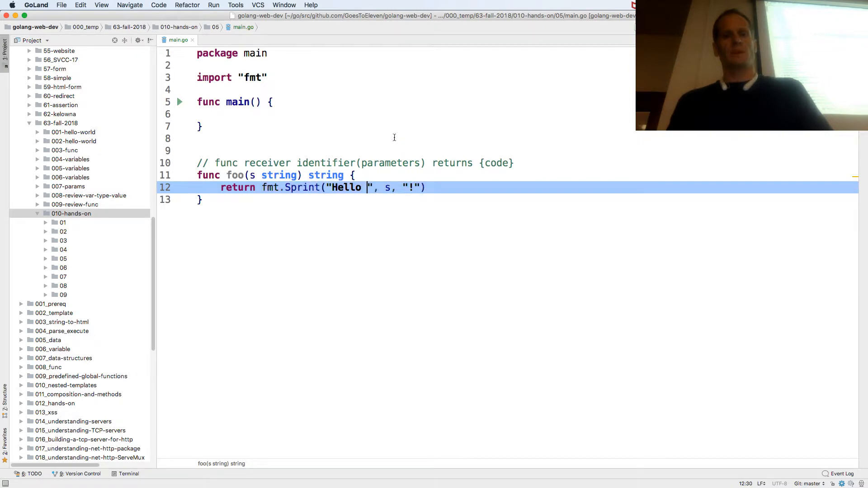
{"action": "key", "text": "cmd+tab"}
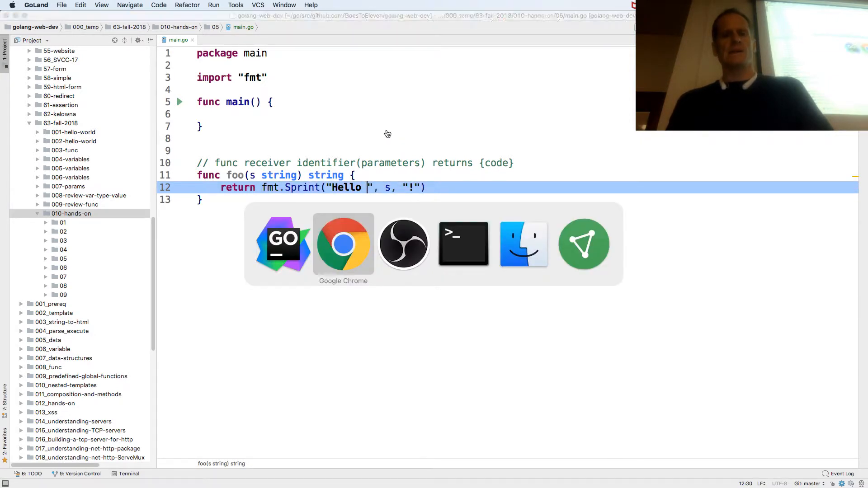
{"action": "left_click", "coordinate": [343, 244]}
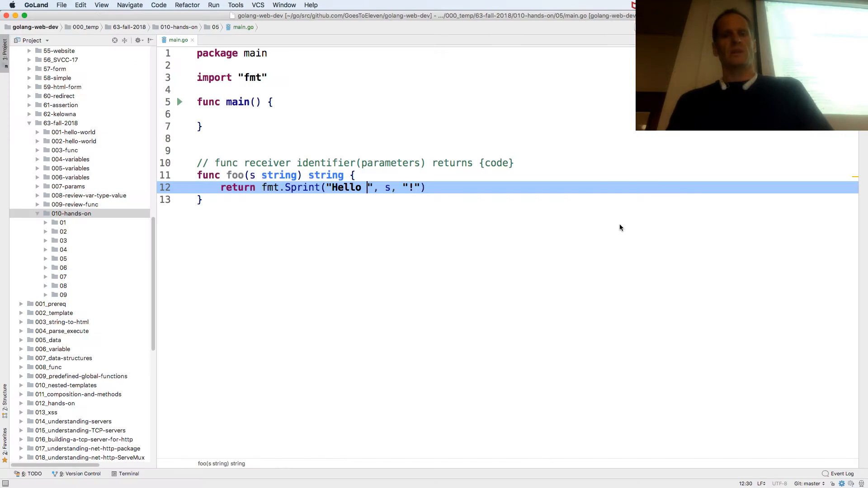
{"action": "mouse_move", "coordinate": [609, 224]}
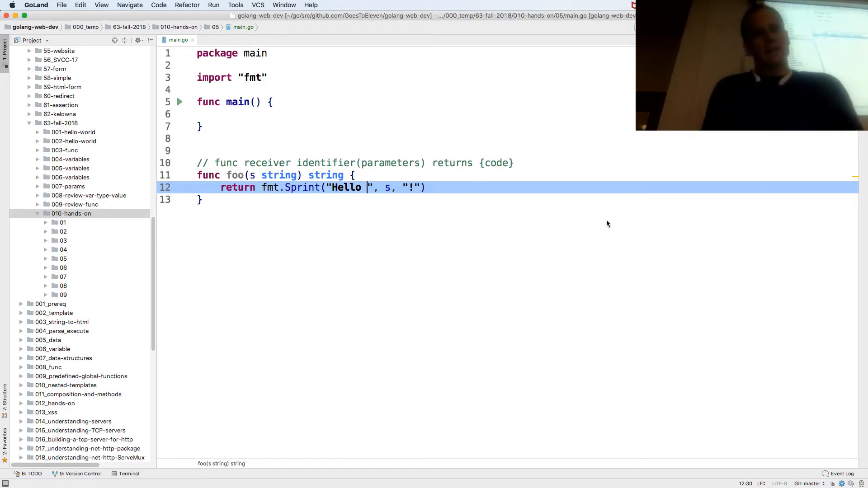
{"action": "mouse_move", "coordinate": [323, 137]}
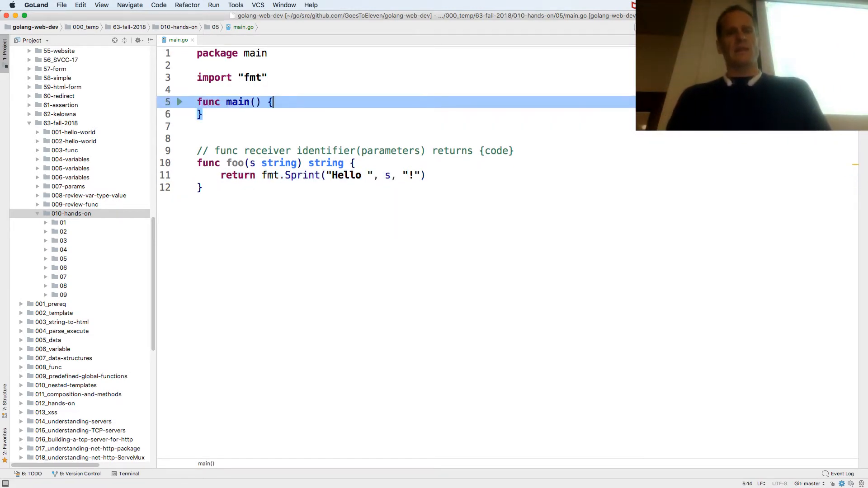
Step: In main, assign x := foo("Todd") and print it with fmt.Println(x)
{"action": "type", "text": "foo(\""}
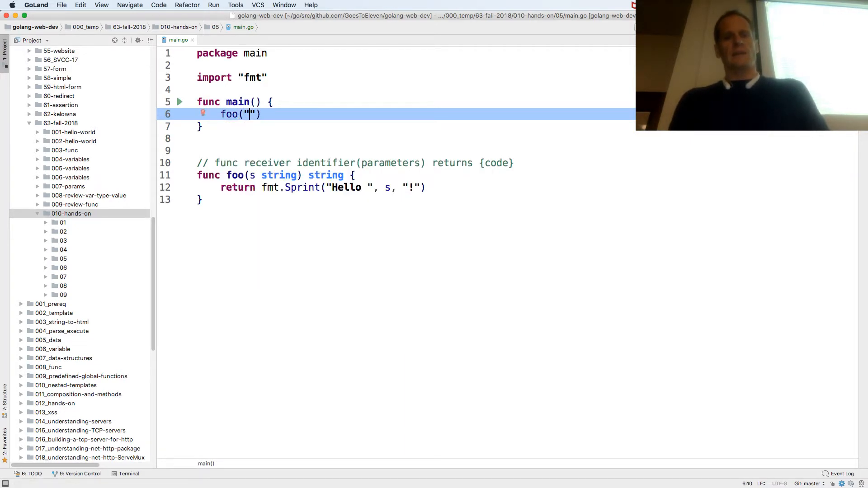
{"action": "type", "text": "Todd"}
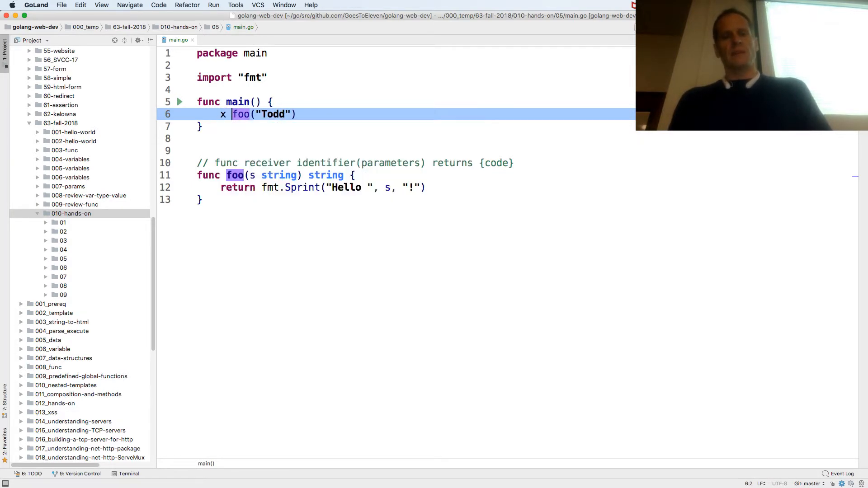
{"action": "type", "text": ":="}
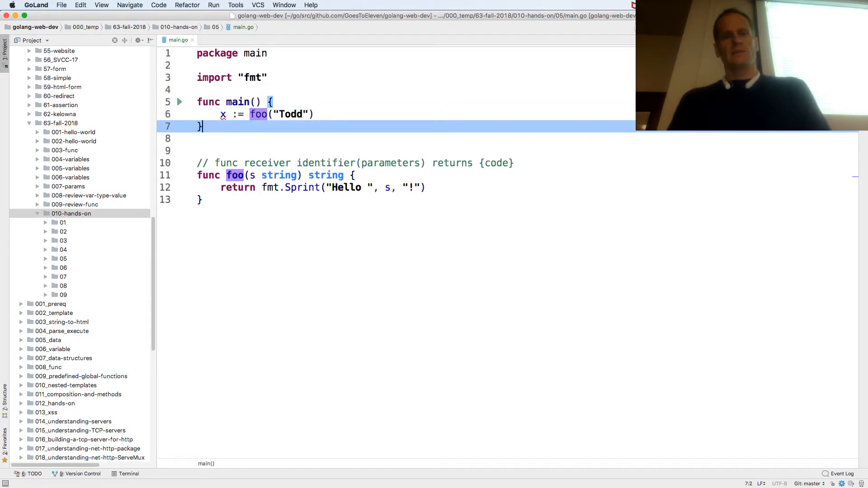
{"action": "type", "text": "fmt."}
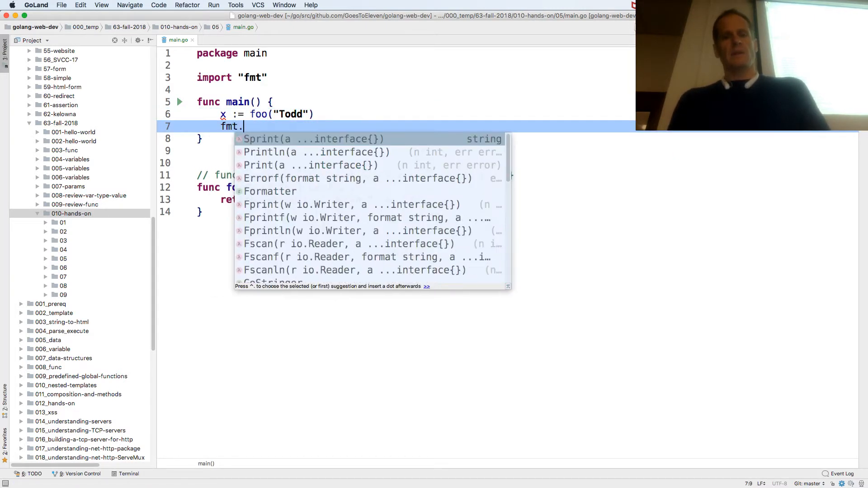
{"action": "type", "text": "Println)x"}
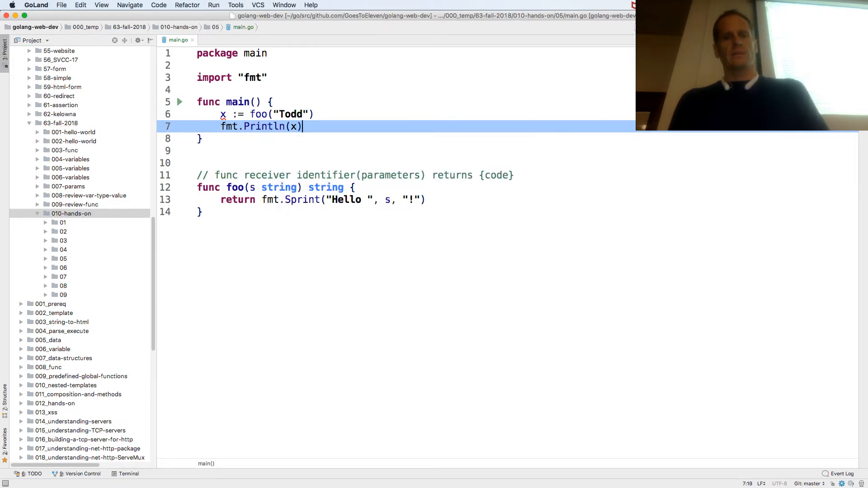
{"action": "key", "text": "cmd+tab"}
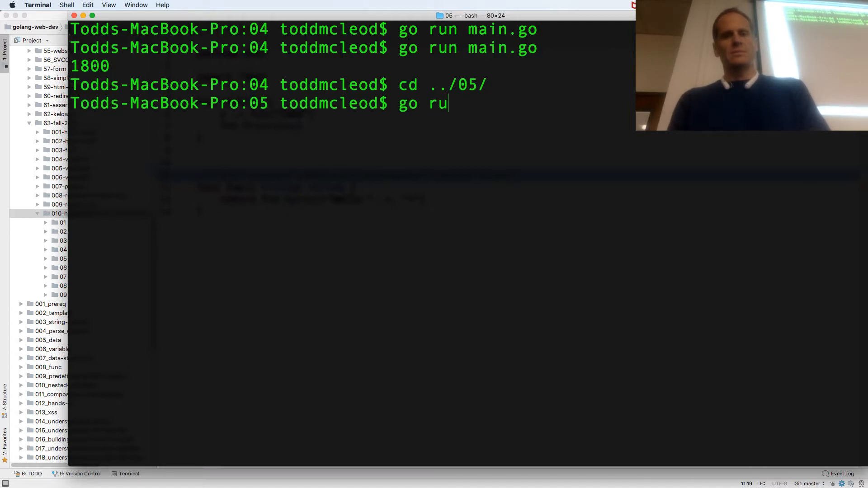
Step: Run the program in folder 05 with go run main.go
{"action": "type", "text": "n main.go"}
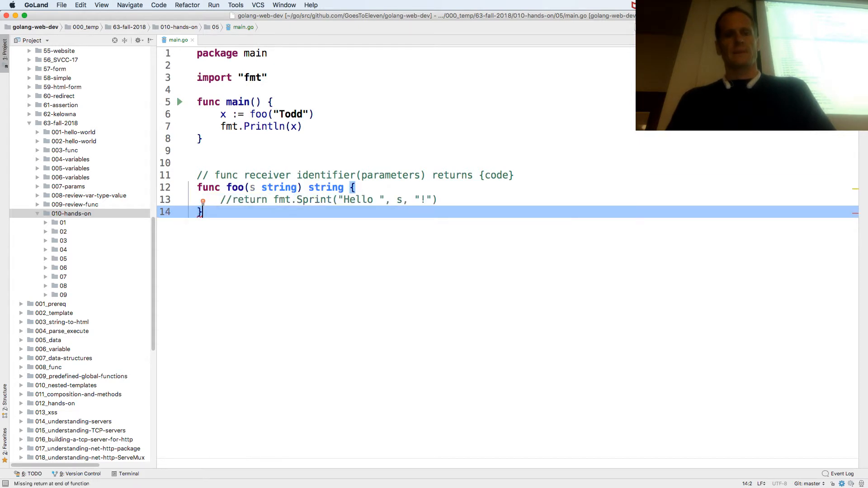
Step: Replace the Sprint return with return "Hello " + s + "!" and head back to Terminal
{"action": "type", "text": "return \"H"}
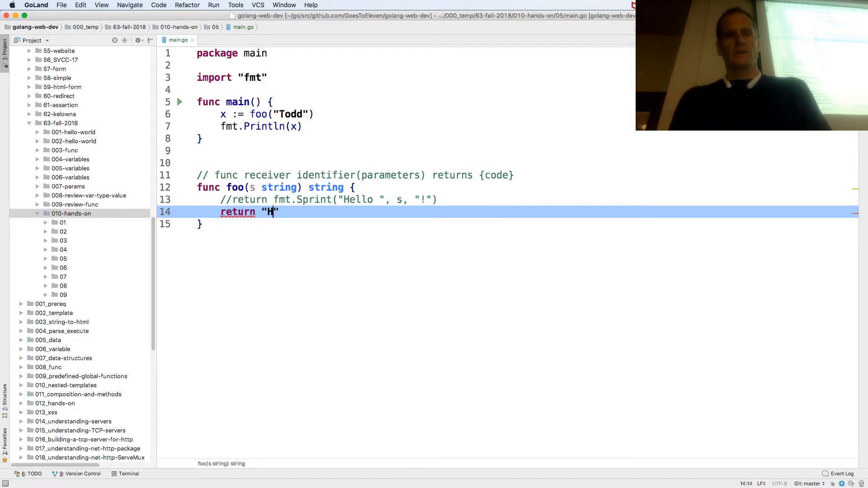
{"action": "type", "text": "ello"}
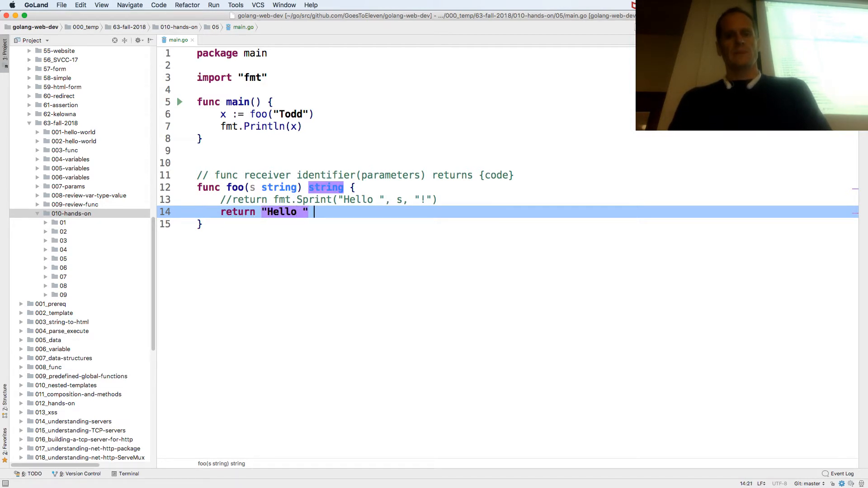
{"action": "type", "text": "+ s +"}
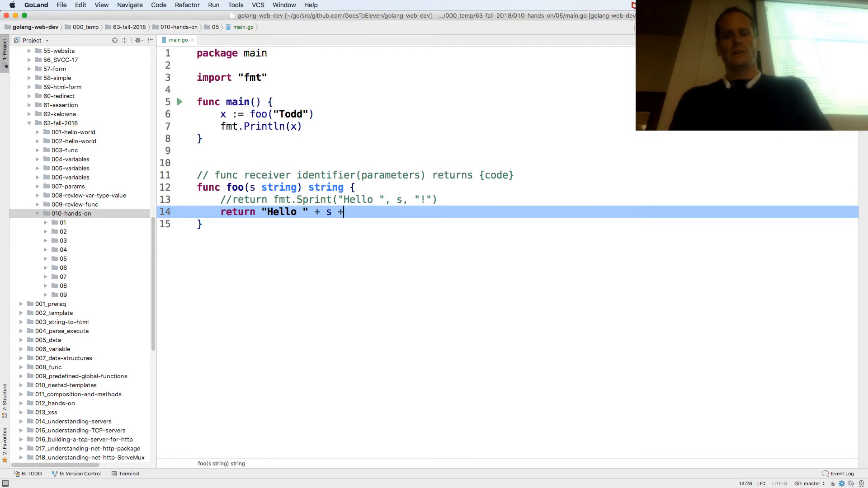
{"action": "type", "text": "\"!\""}
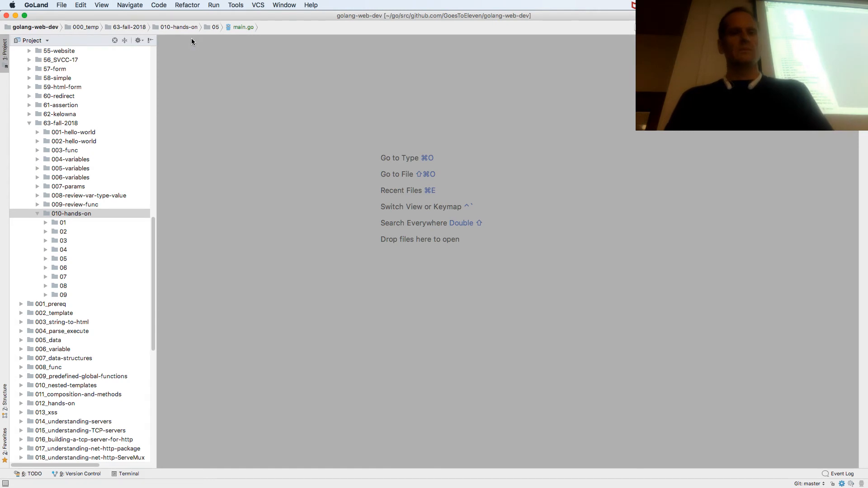
{"action": "key", "text": "cmd+tab"}
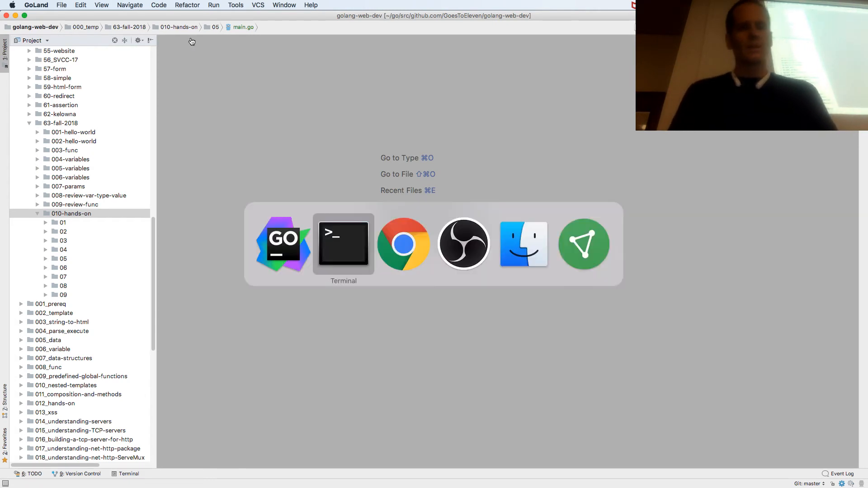